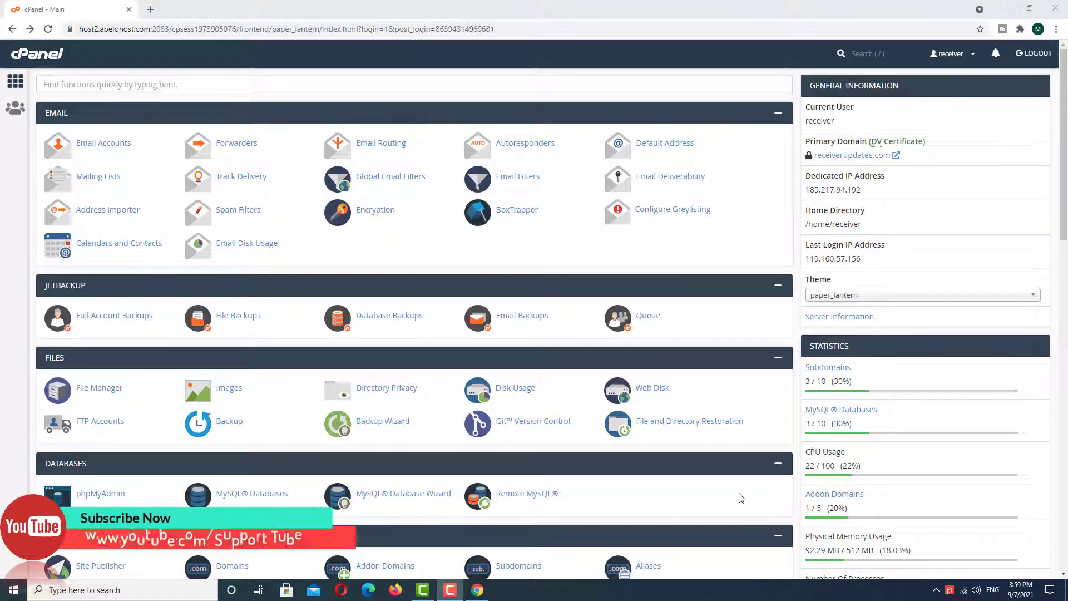
mouse_move(626, 265)
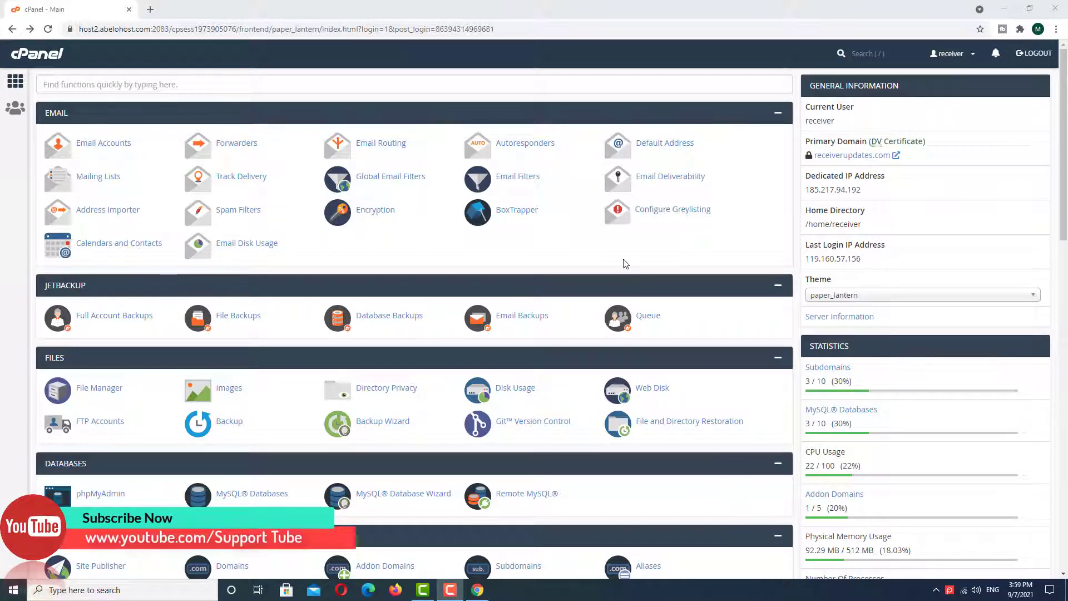
mouse_move(784, 237)
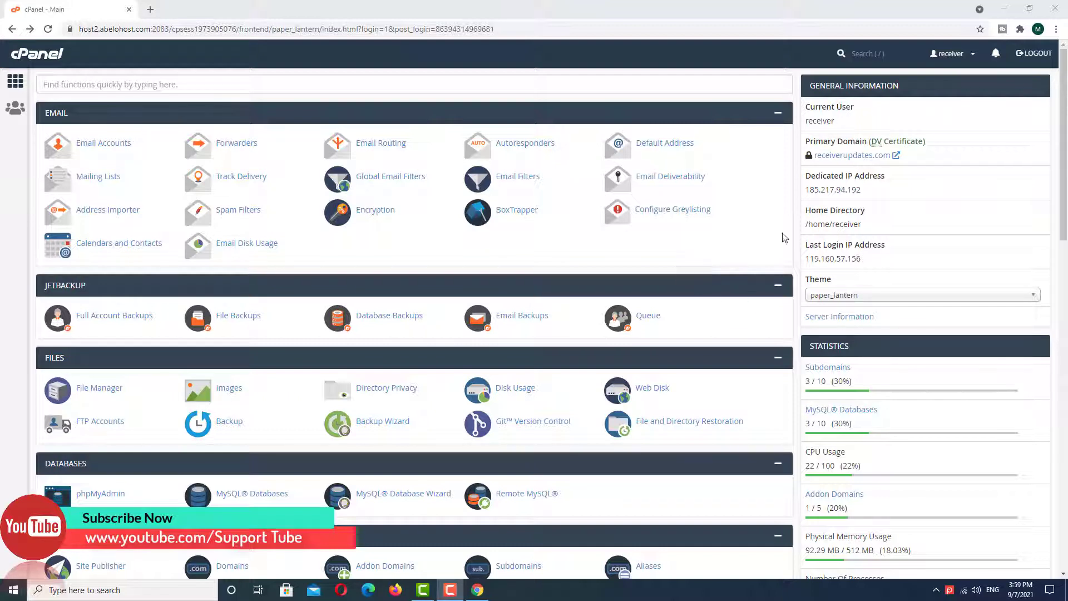
mouse_move(71, 59)
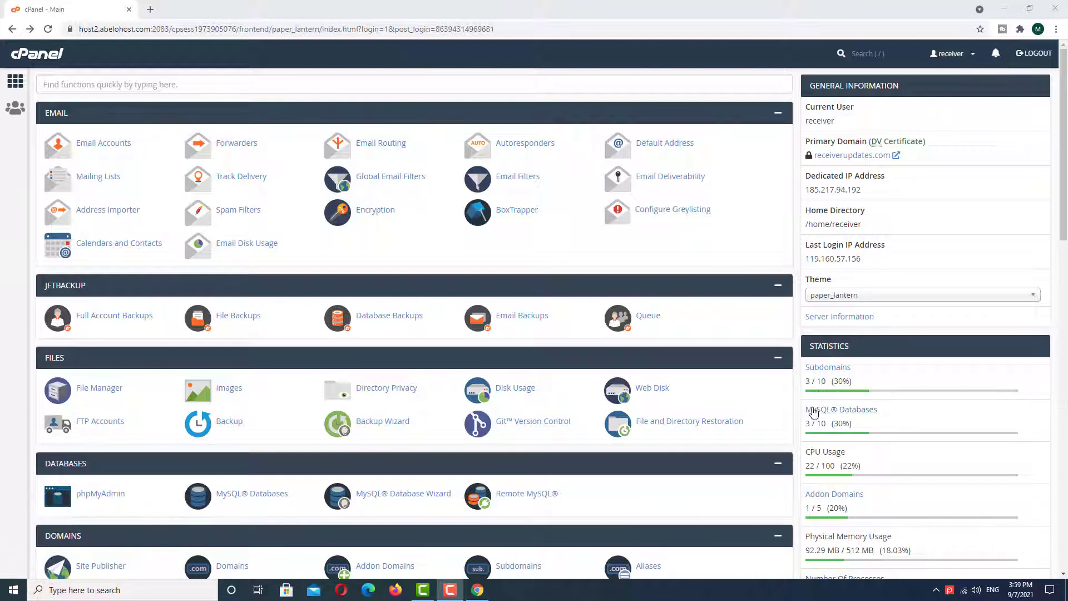
mouse_move(874, 506)
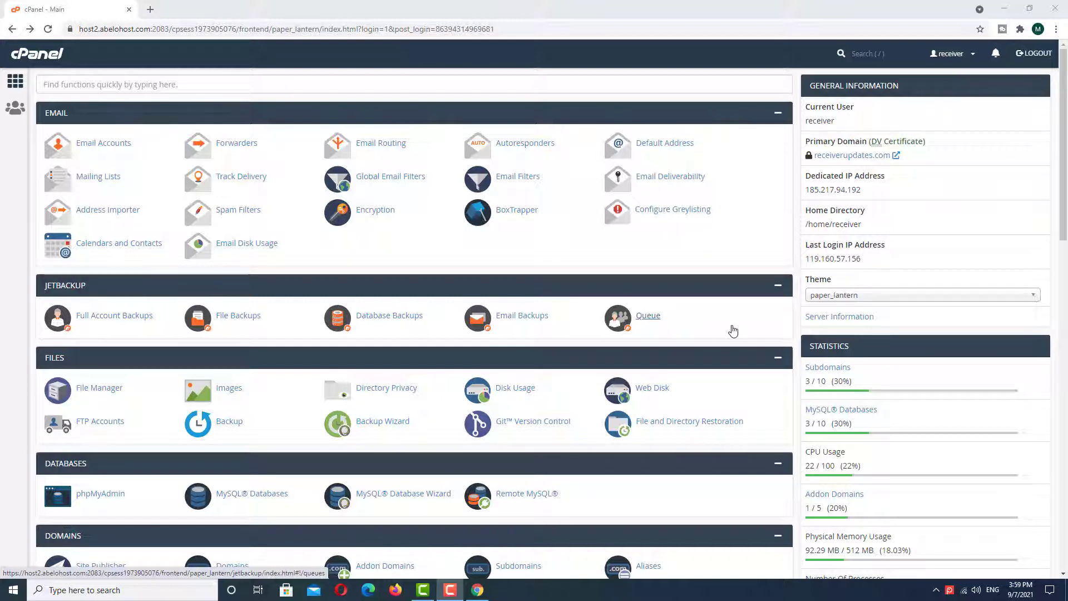
mouse_move(724, 330)
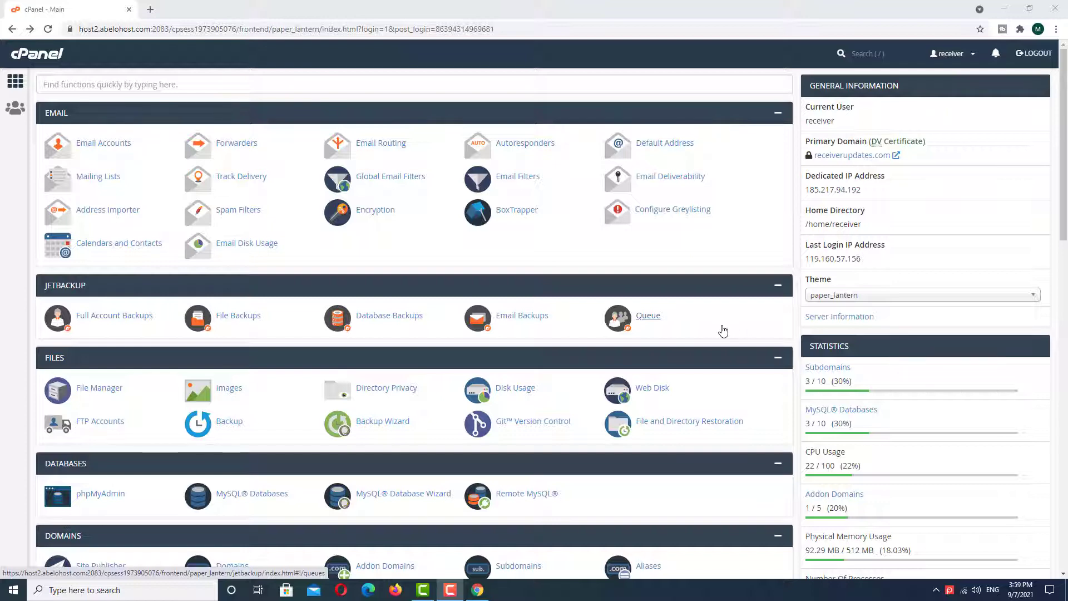
Step: Open File Manager in a new tab to view the home directory folders, after checking Subdomains
scroll(down, 3)
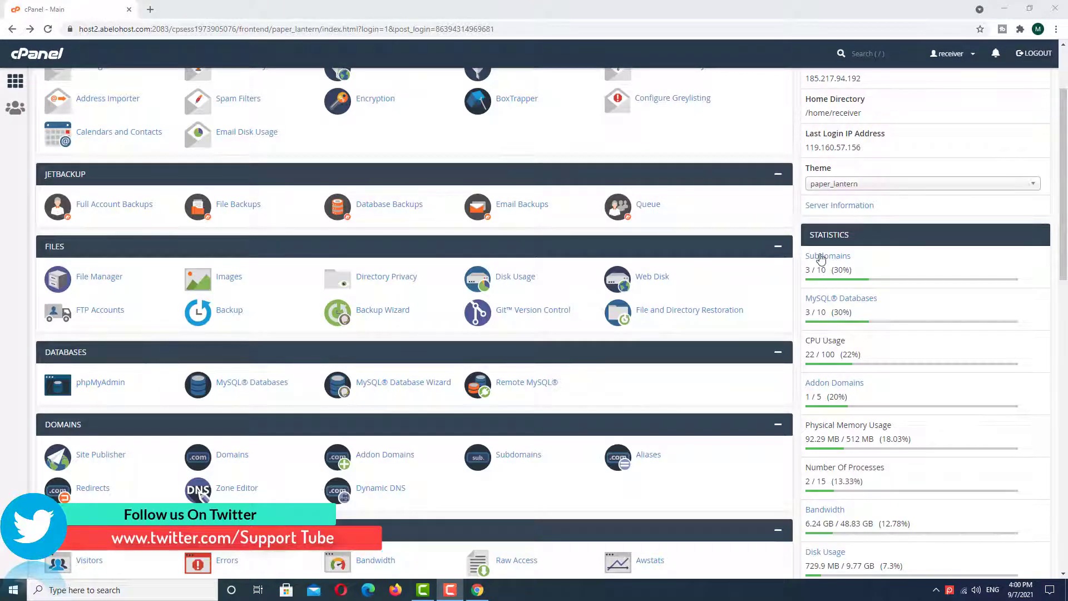
mouse_move(827, 256)
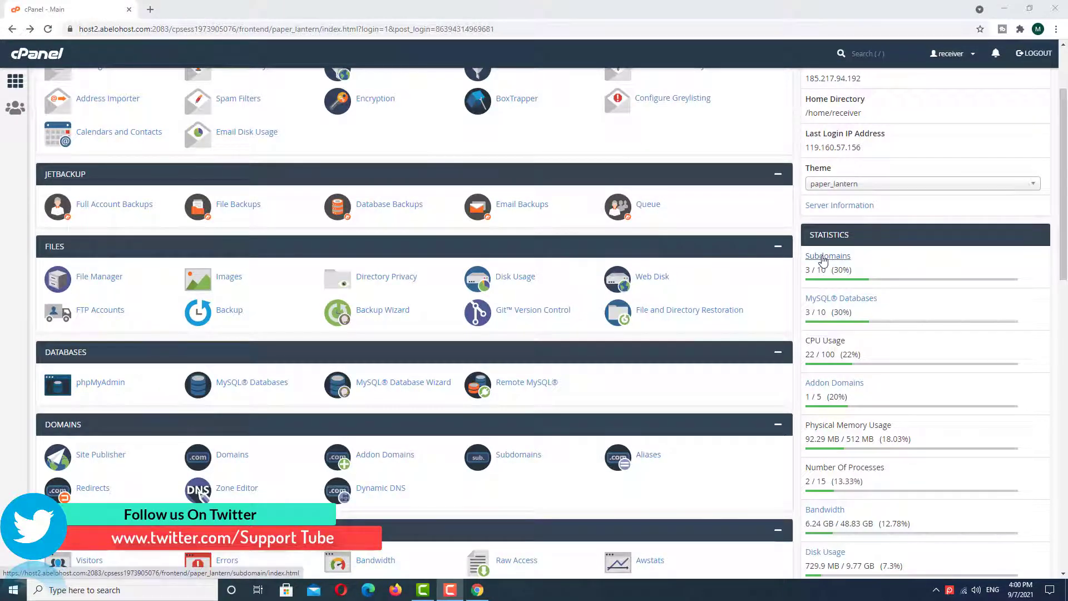
click(826, 255)
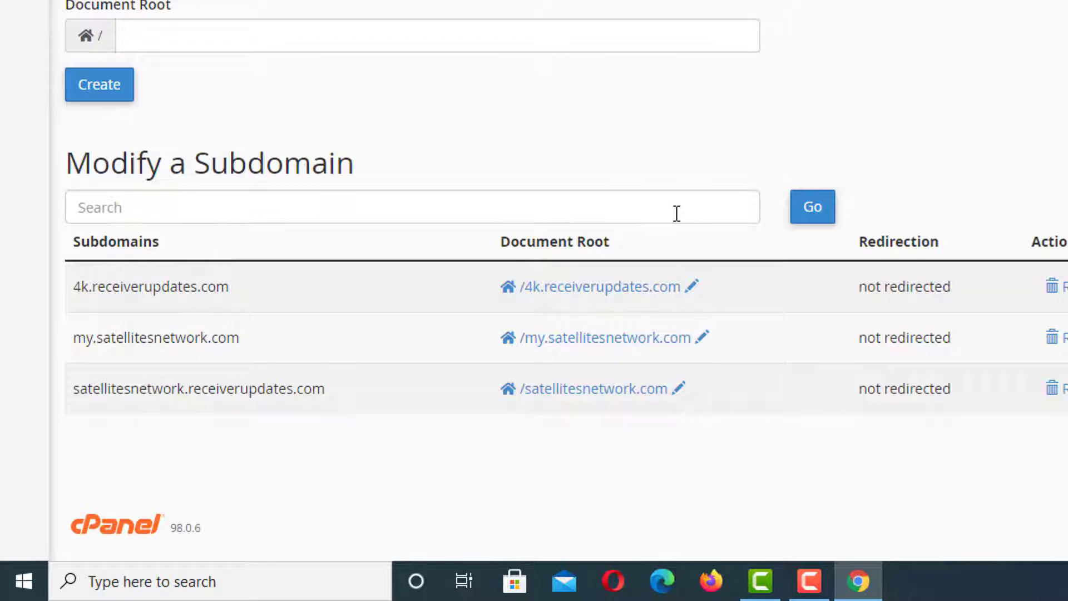
mouse_move(709, 432)
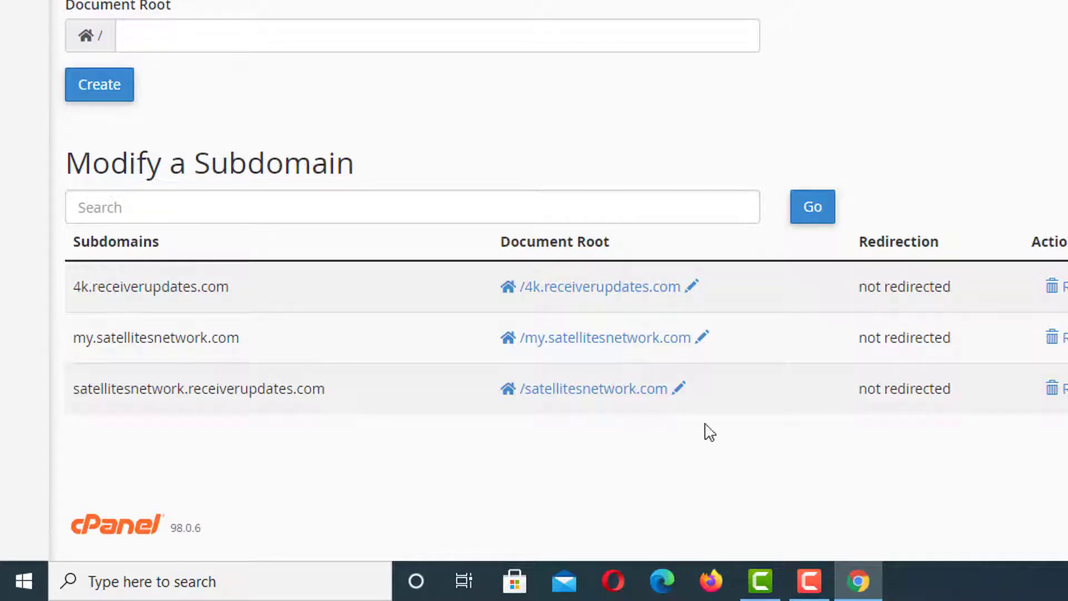
mouse_move(266, 335)
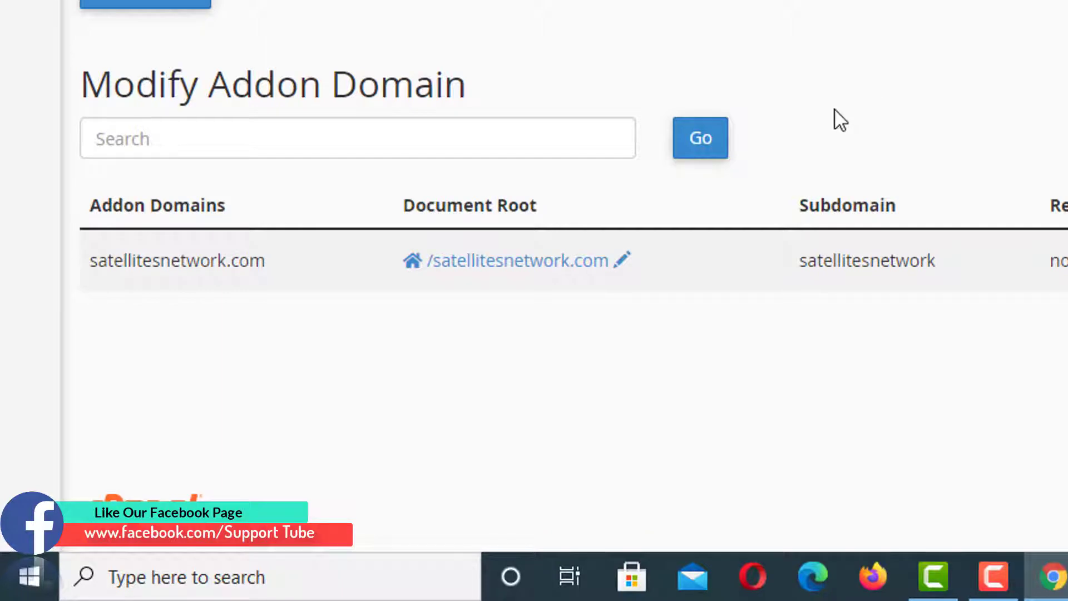
mouse_move(162, 270)
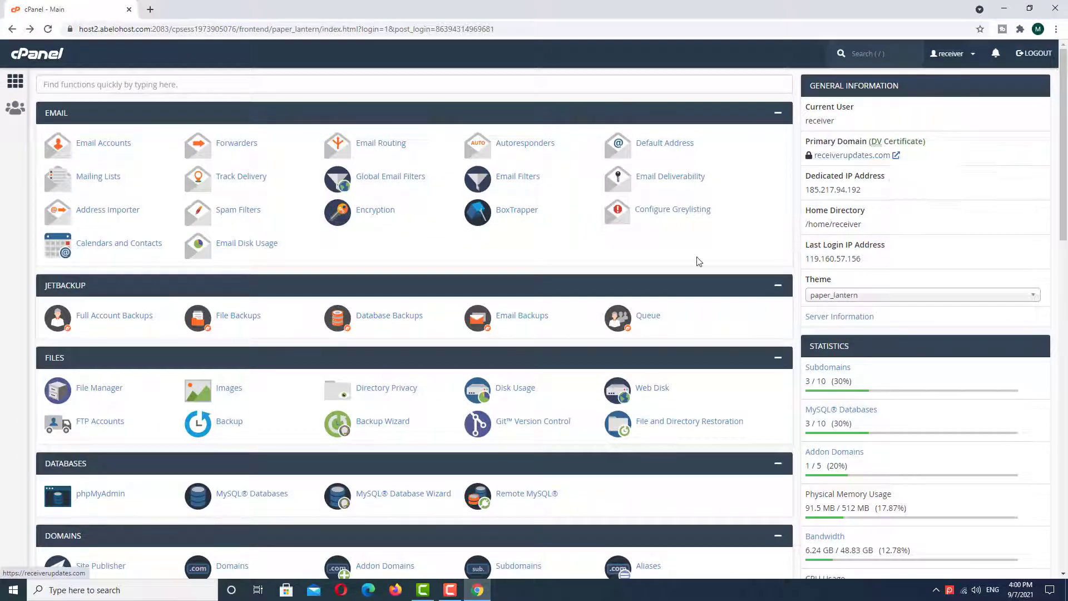
mouse_move(647, 256)
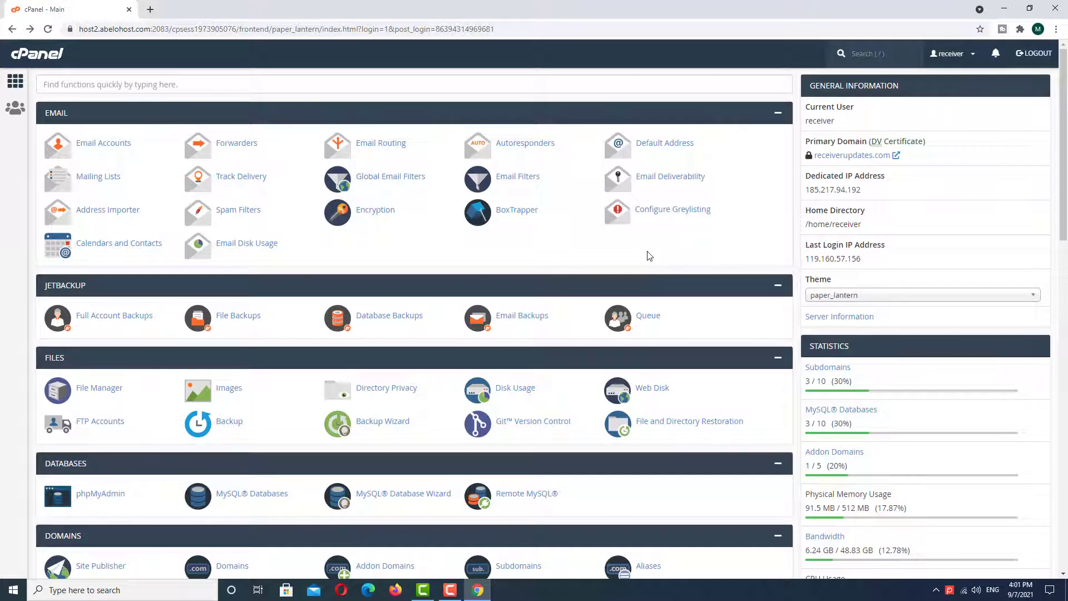
mouse_move(534, 253)
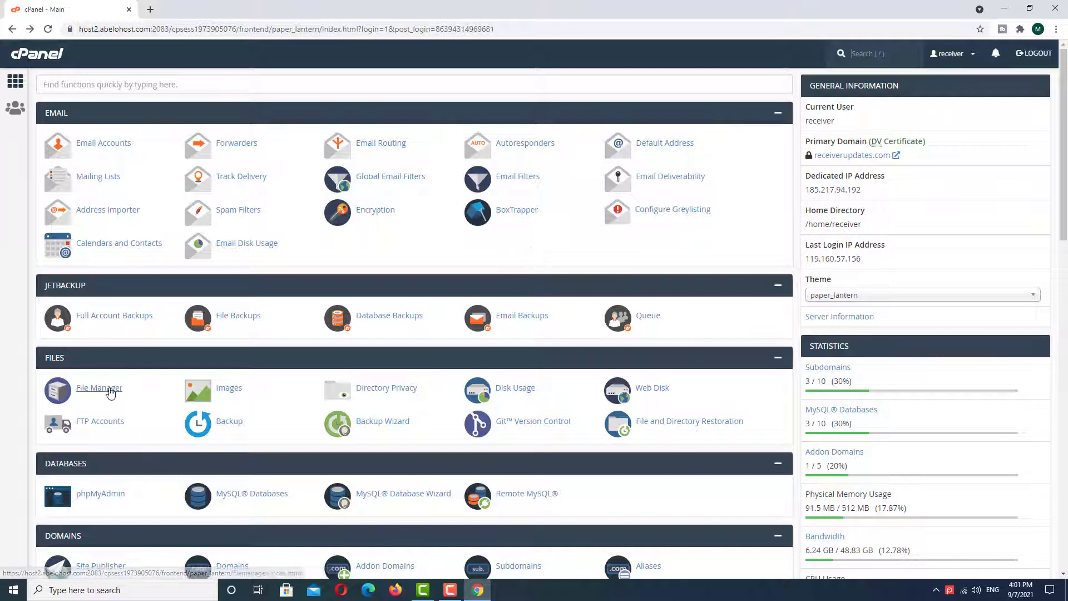
click(99, 387)
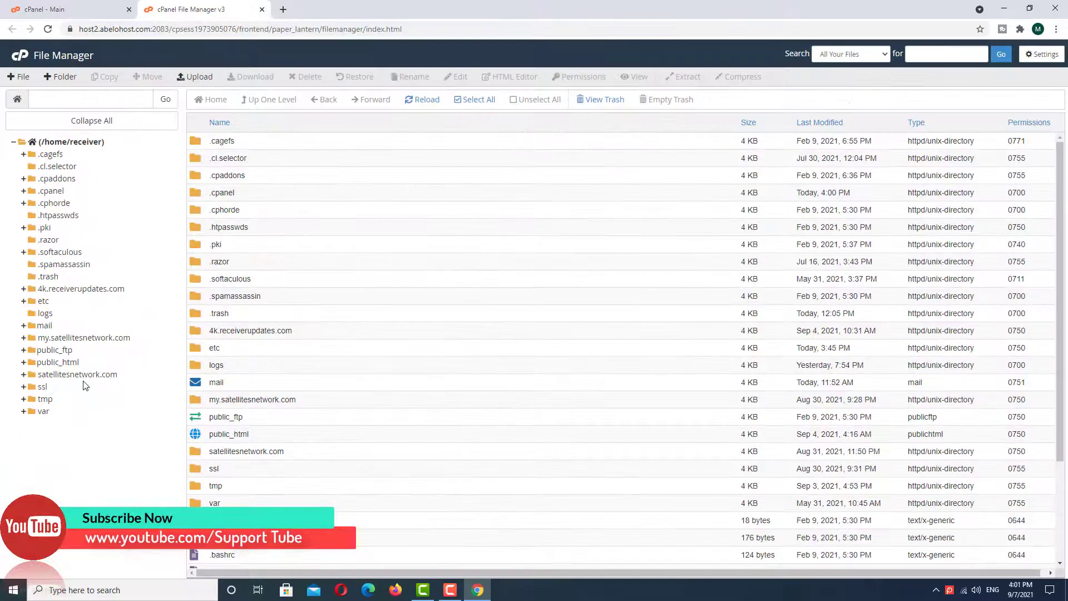
mouse_move(108, 381)
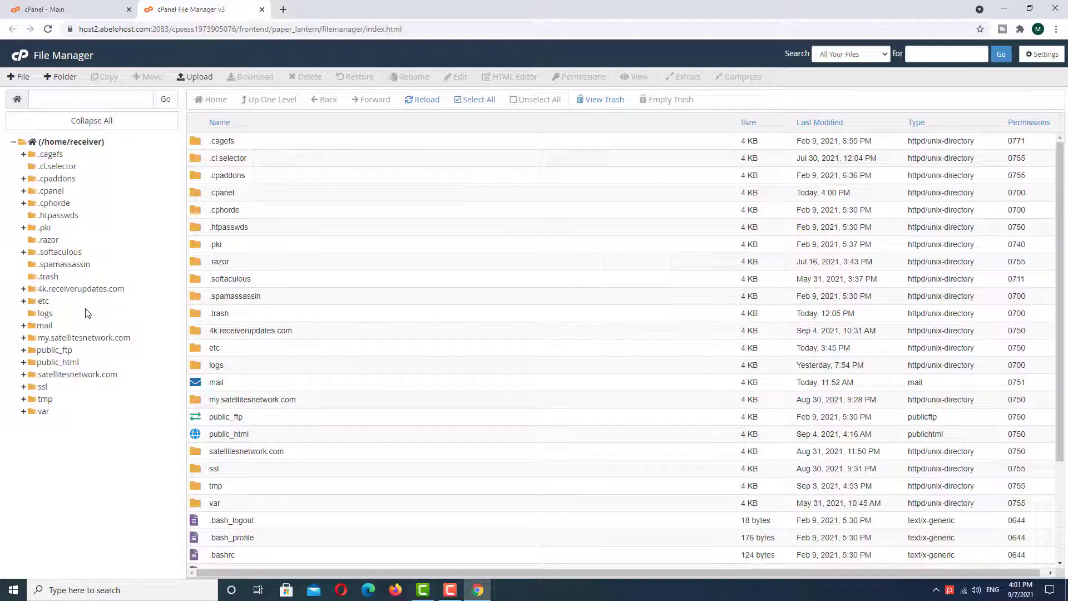
mouse_move(98, 318)
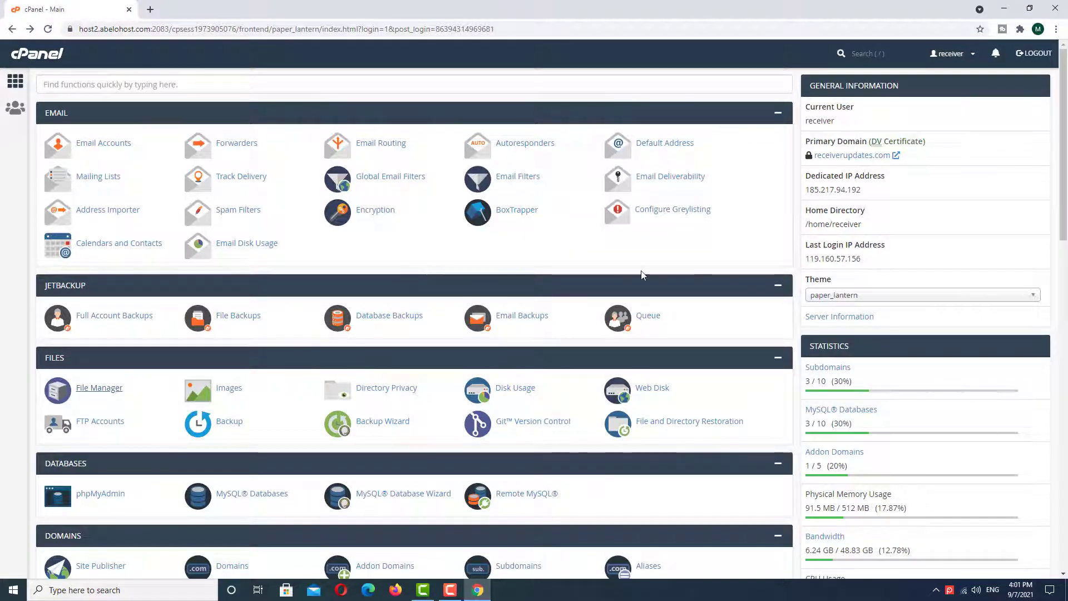
Step: Open the Domains page to see the main domain's document root is /public_html
scroll(down, 3)
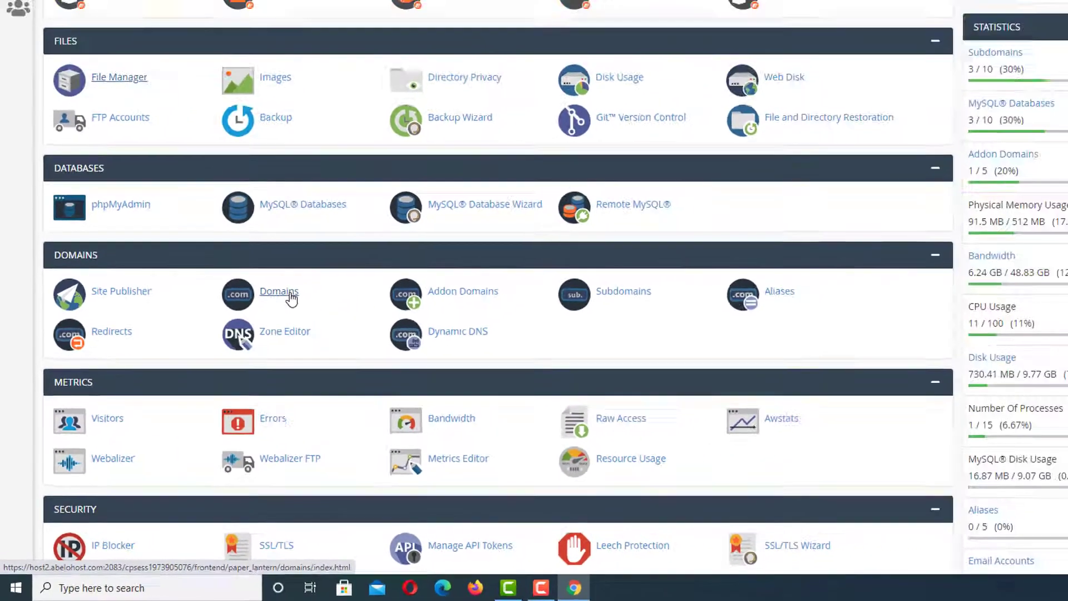
click(279, 291)
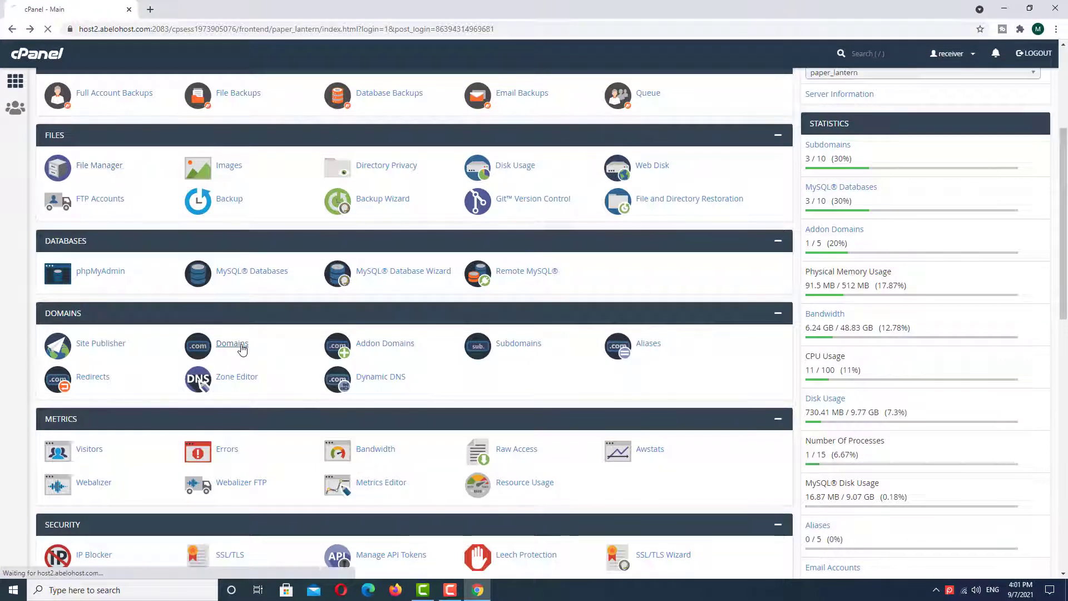
click(232, 343)
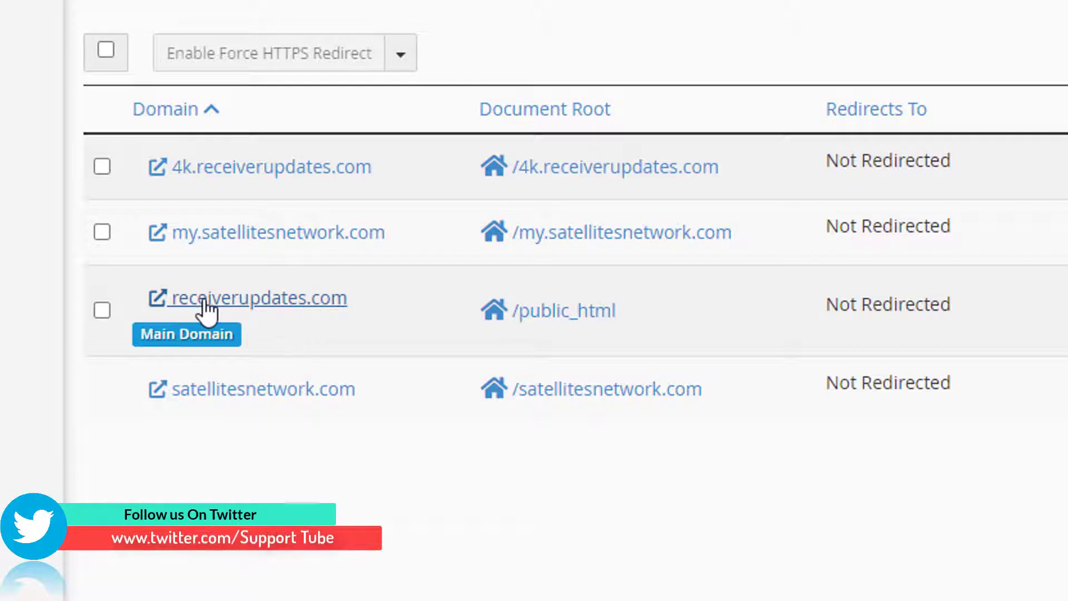
mouse_move(256, 314)
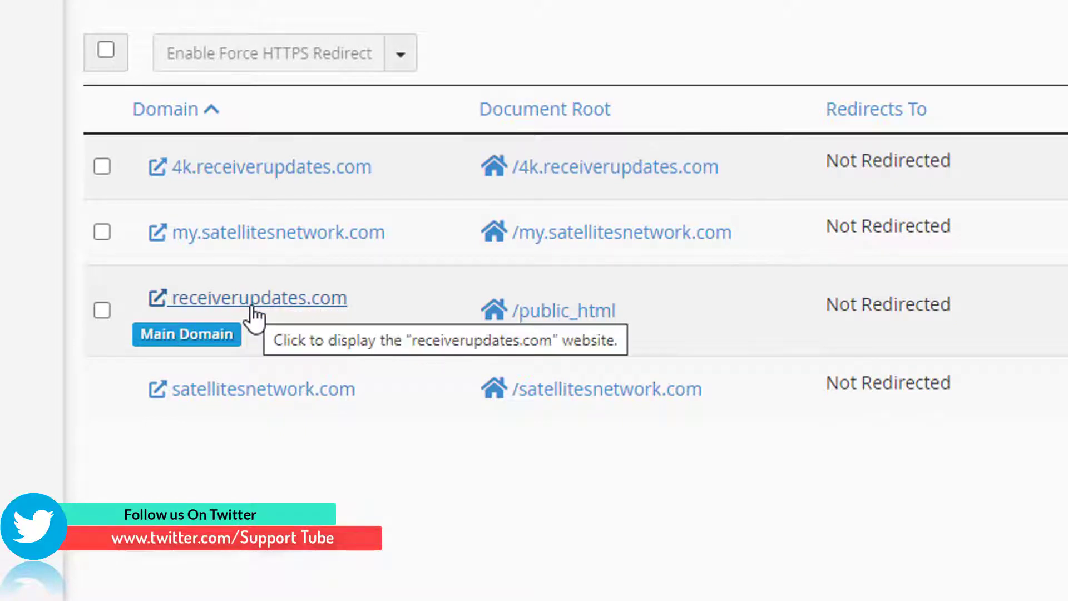
mouse_move(544, 109)
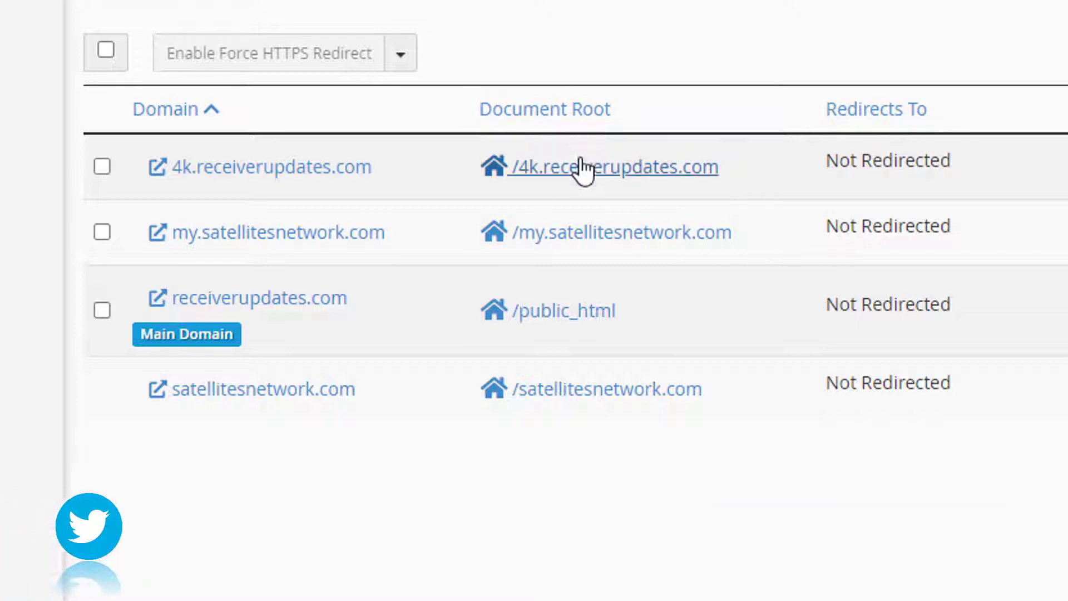
mouse_move(578, 426)
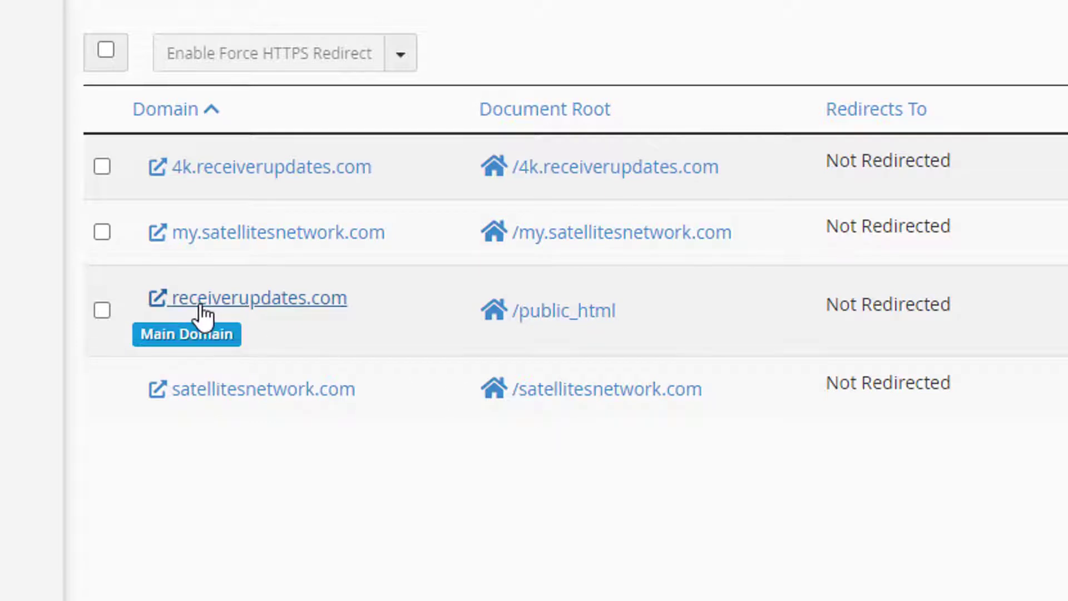
mouse_move(409, 336)
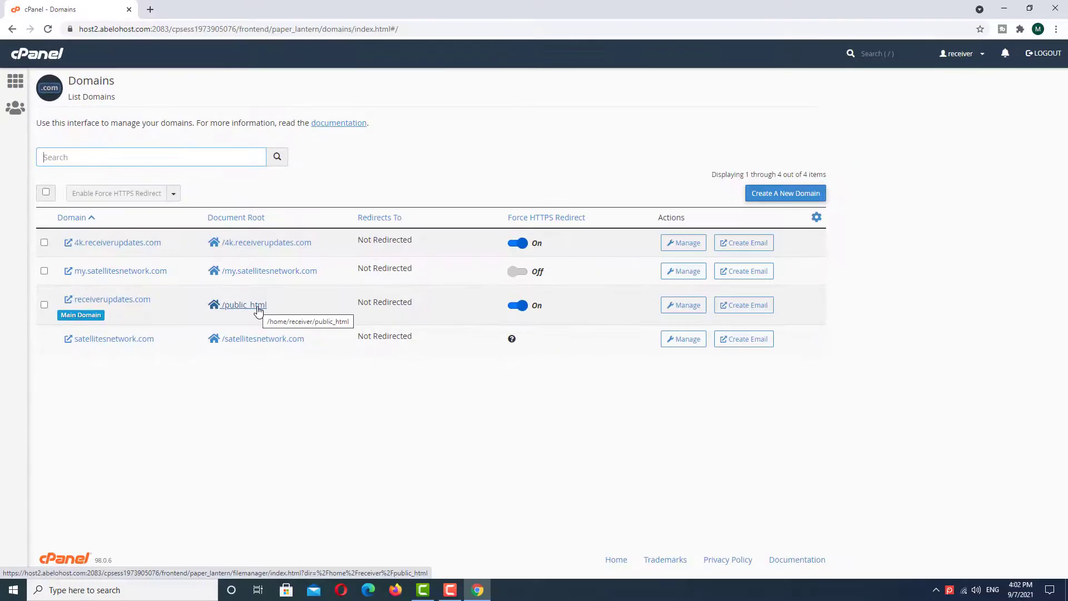
Step: Open the main domain's /public_html document root in File Manager
click(241, 305)
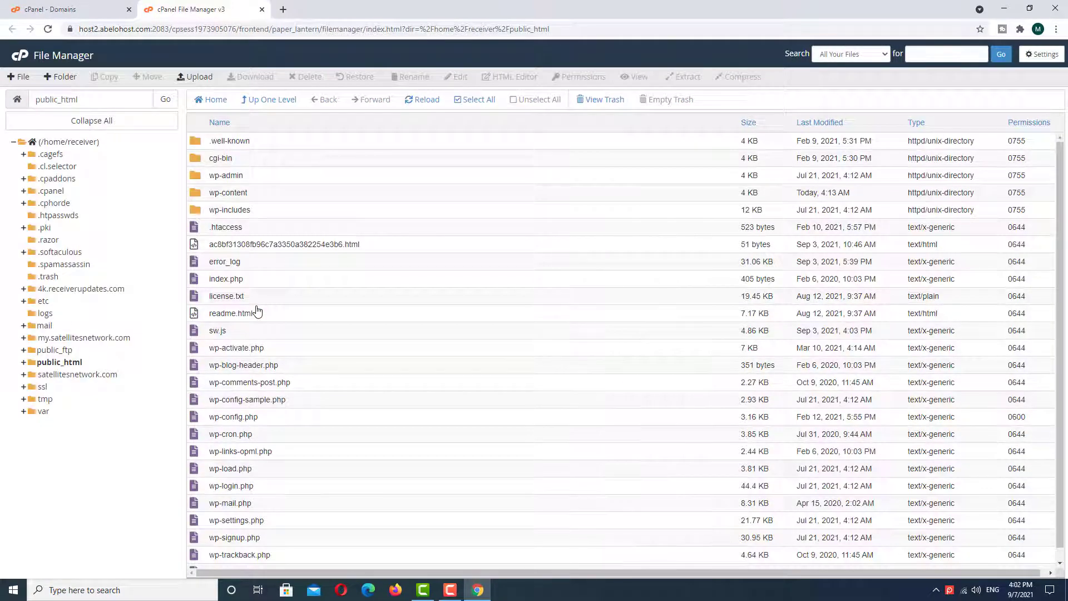
mouse_move(296, 266)
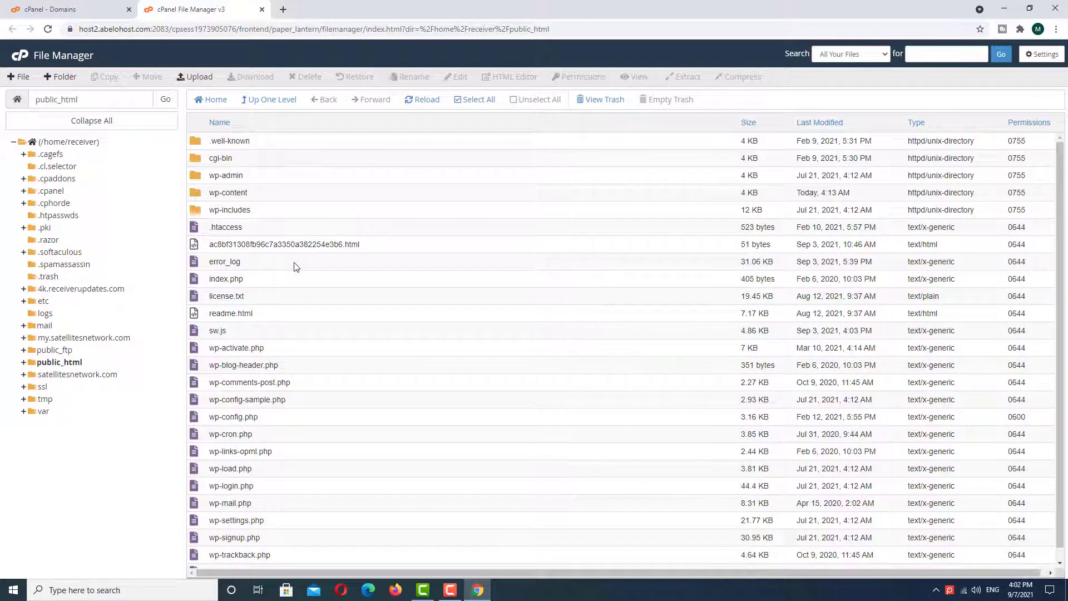
mouse_move(279, 278)
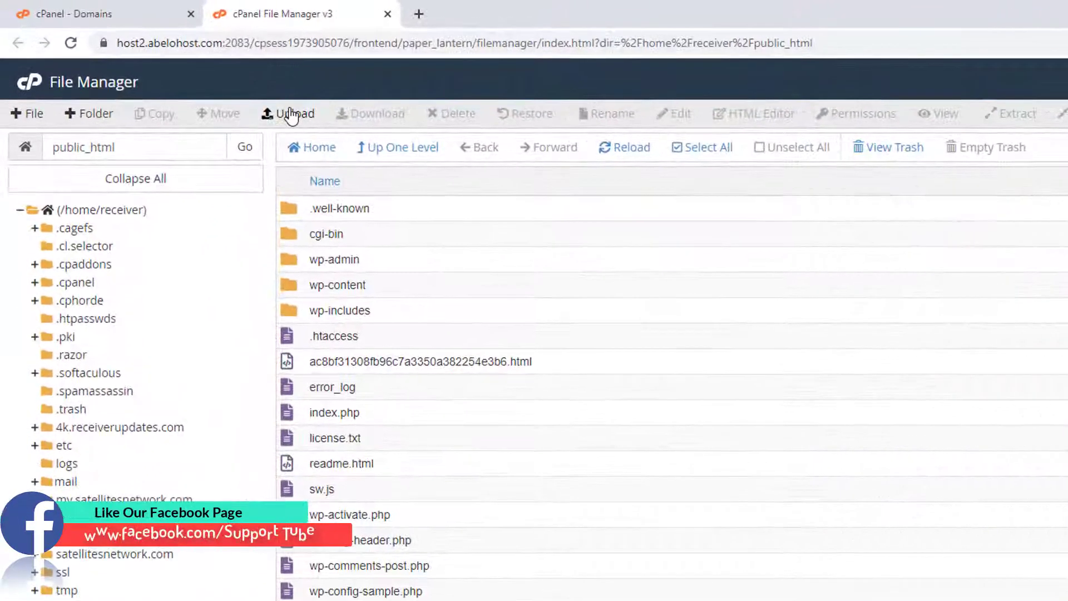
Step: Upload 'Satellite network.txt' from the Desktop into public_html
click(286, 114)
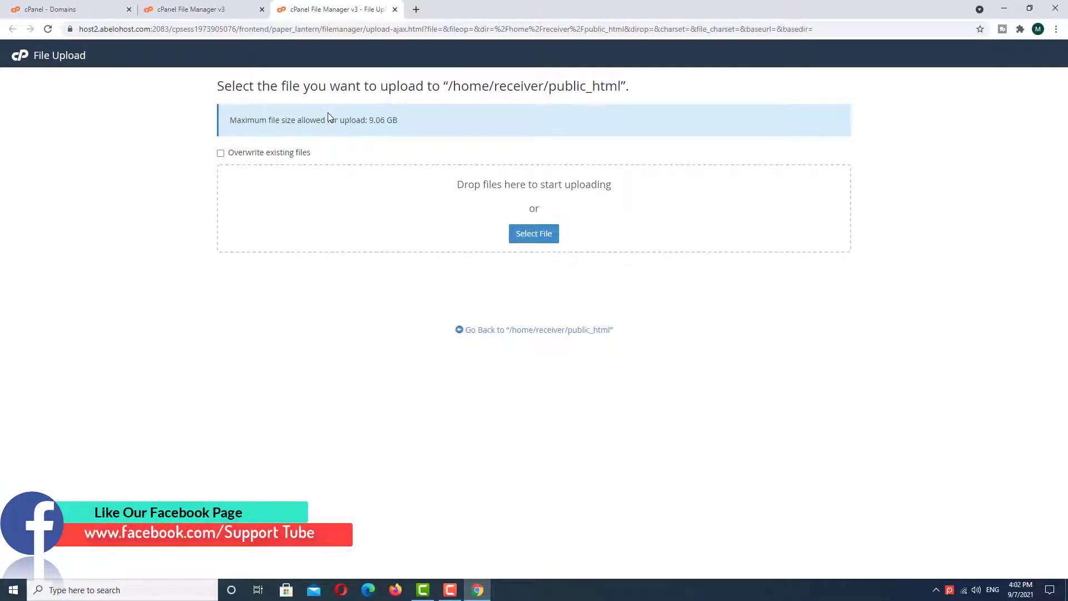
click(534, 233)
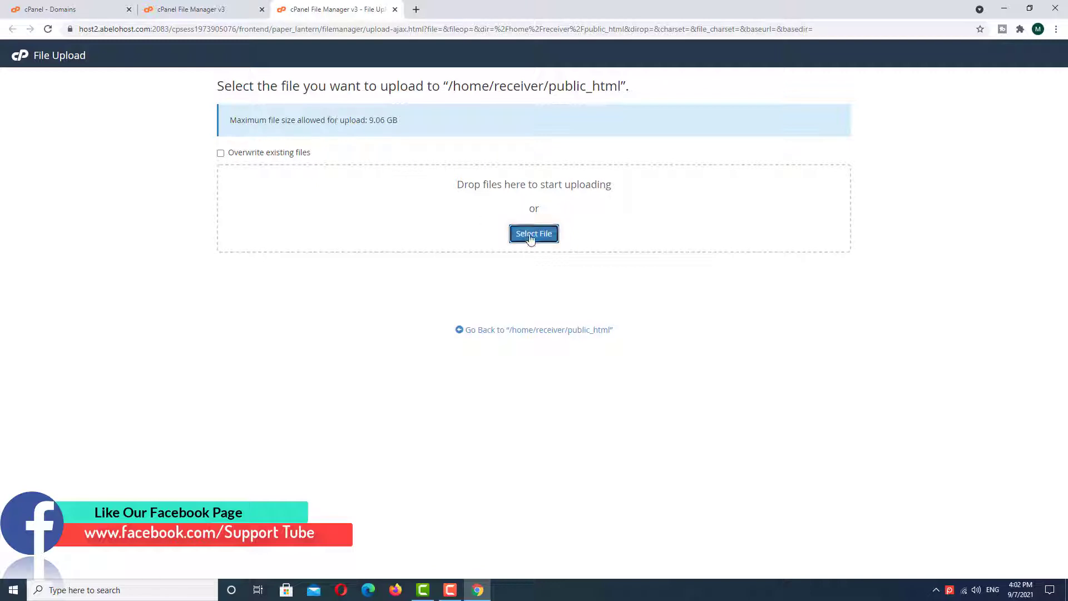
click(533, 233)
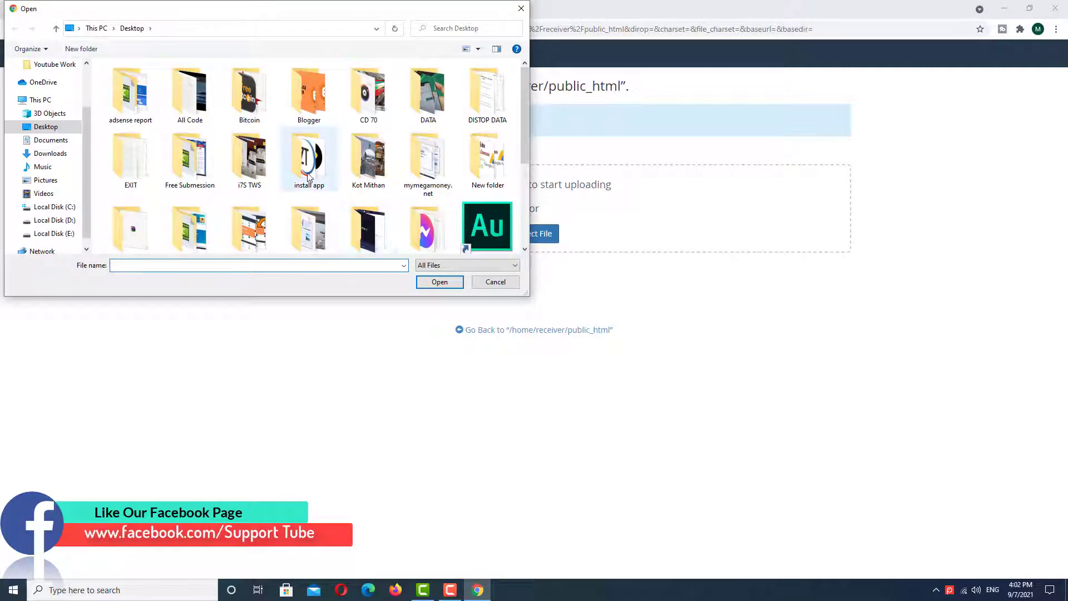
scroll(down, 3)
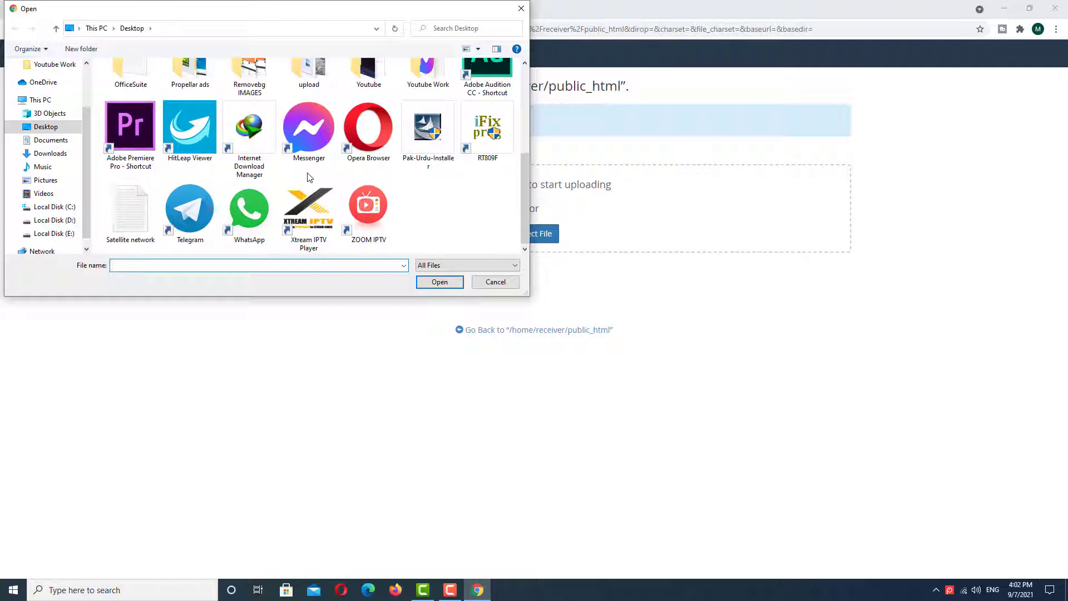
click(130, 208)
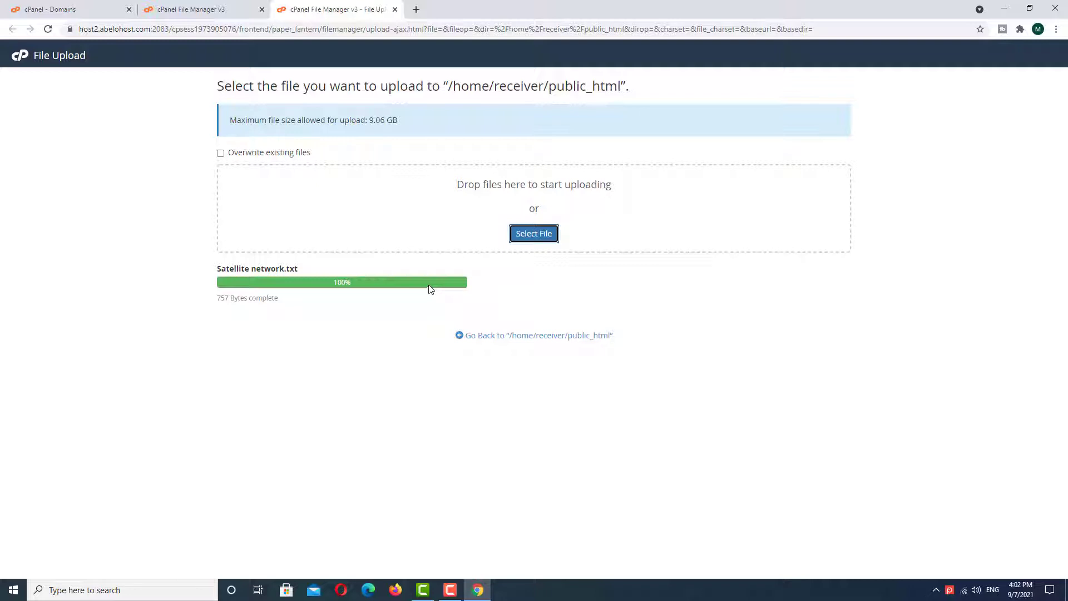
mouse_move(488, 341)
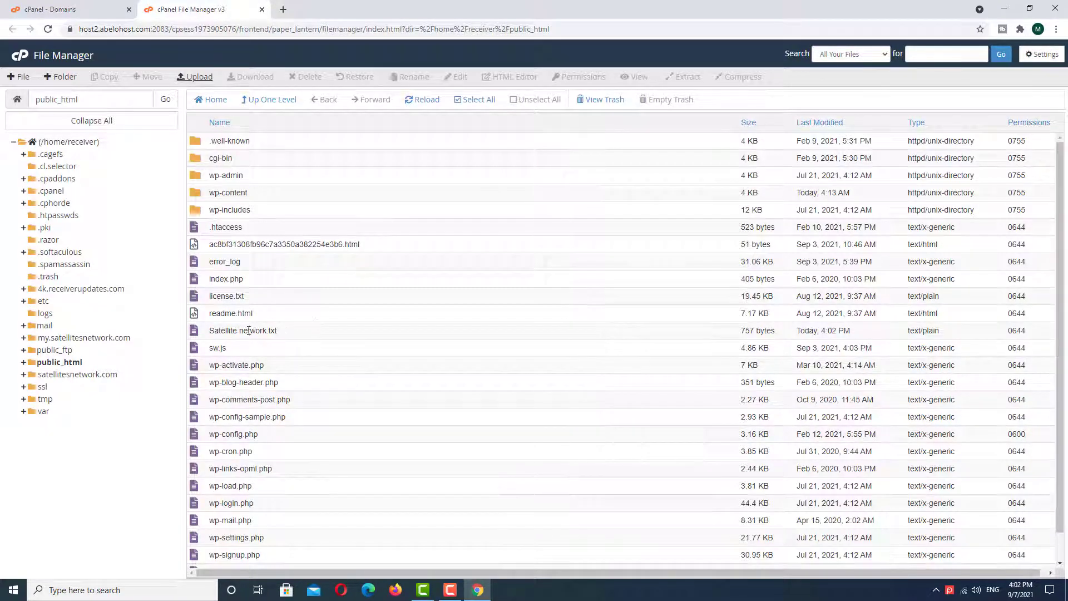
mouse_move(243, 330)
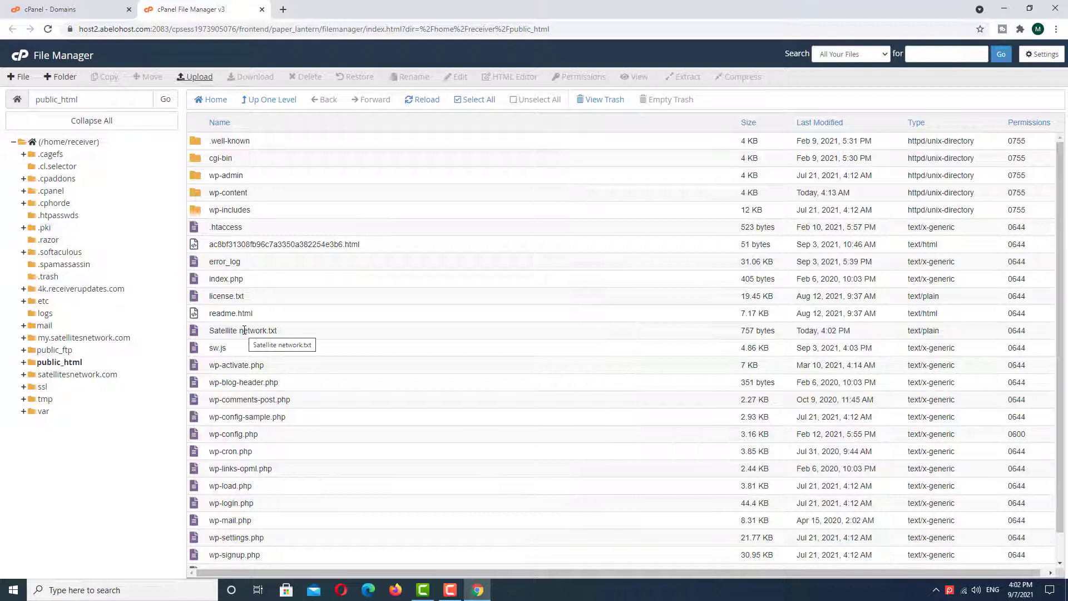